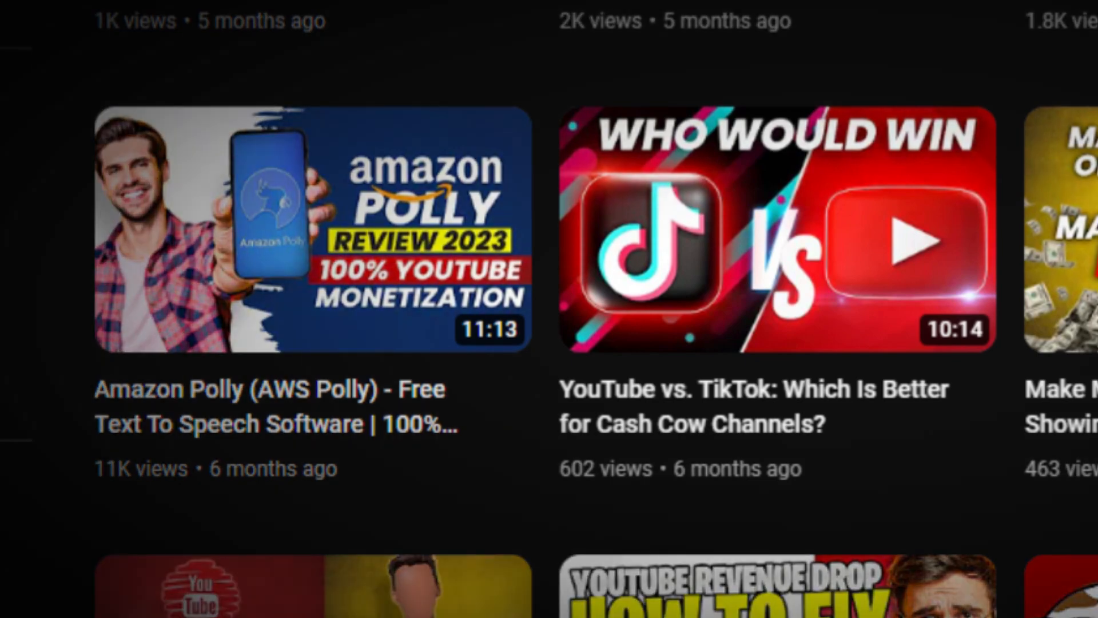
- Go to the Amazon Polly Features page and scroll to the Simple-to-Use API sample code
{"action": "left_click", "coordinate": [309, 231]}
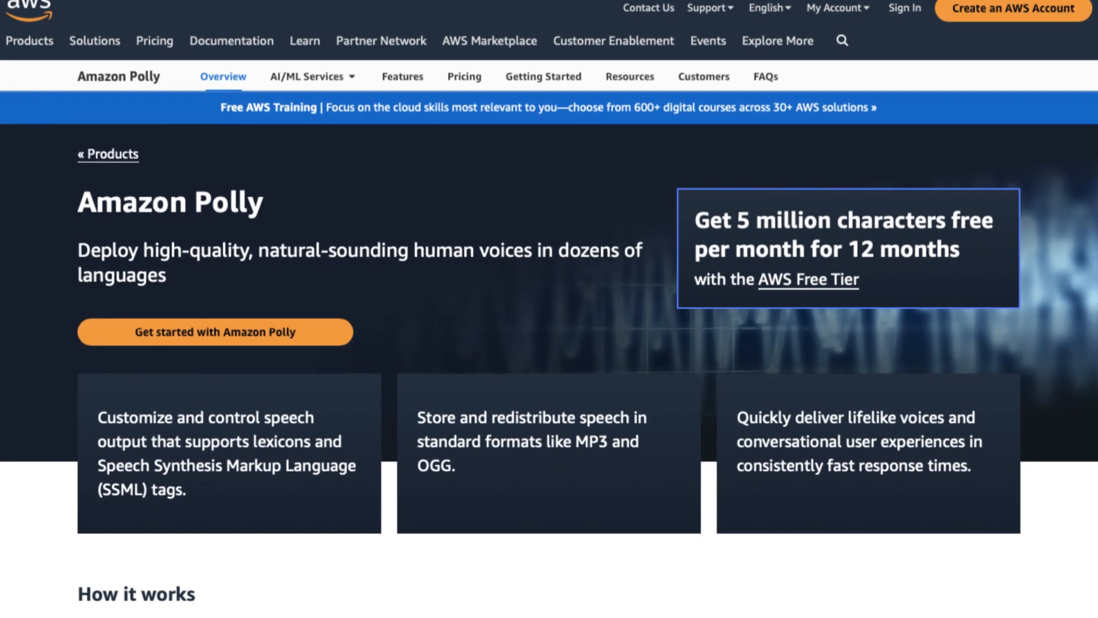
{"action": "scroll", "scroll_direction": "up", "scroll_amount": 3}
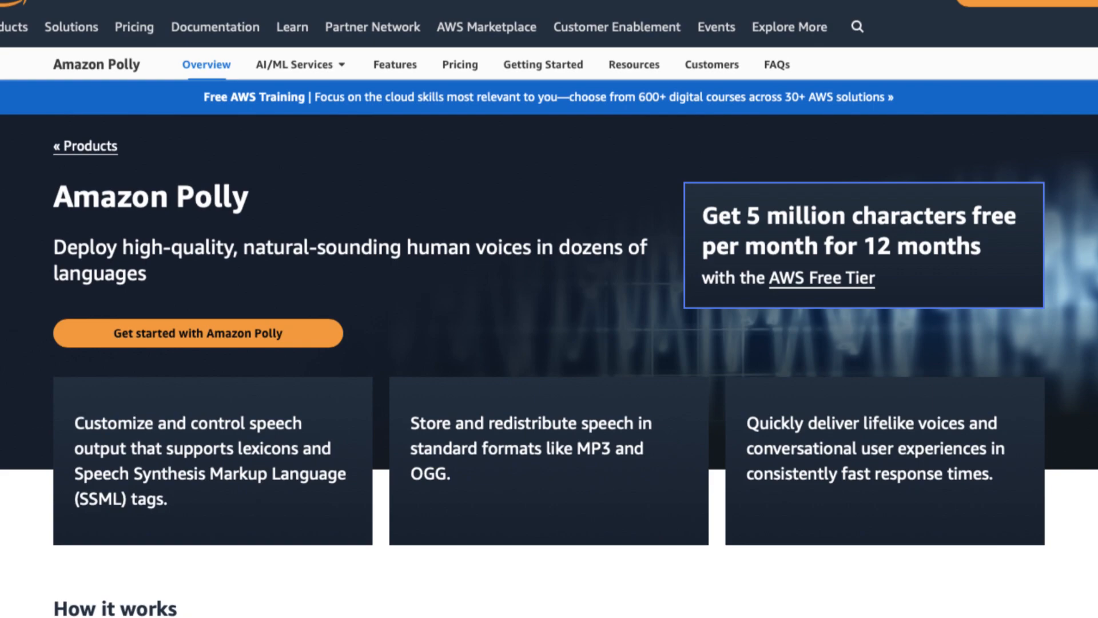
{"action": "left_click", "coordinate": [394, 63]}
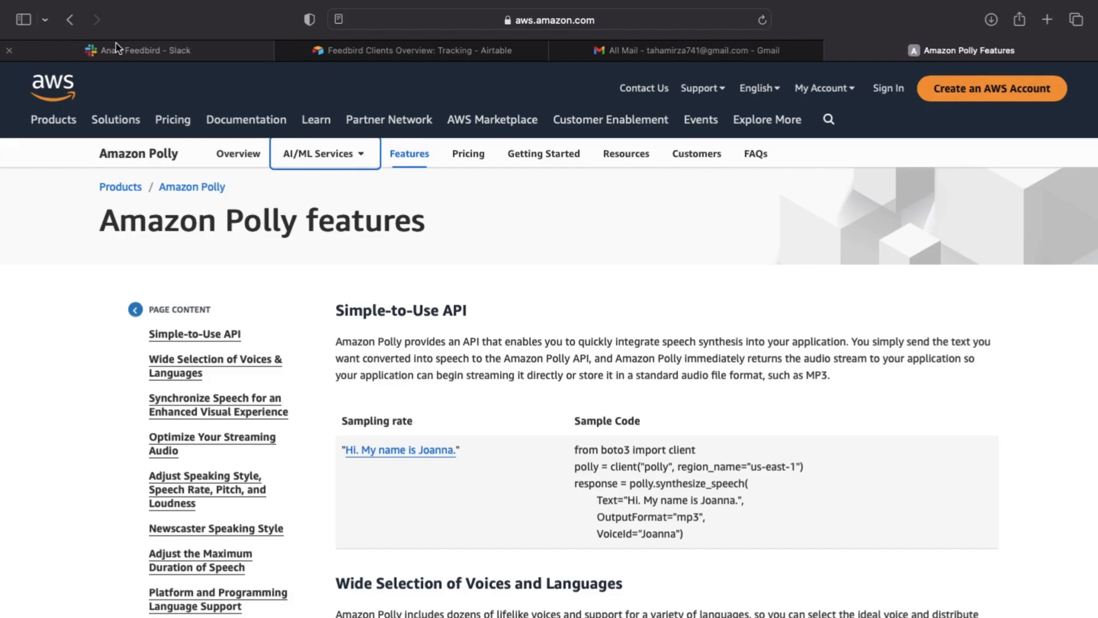
{"action": "scroll", "scroll_direction": "down", "scroll_amount": 3}
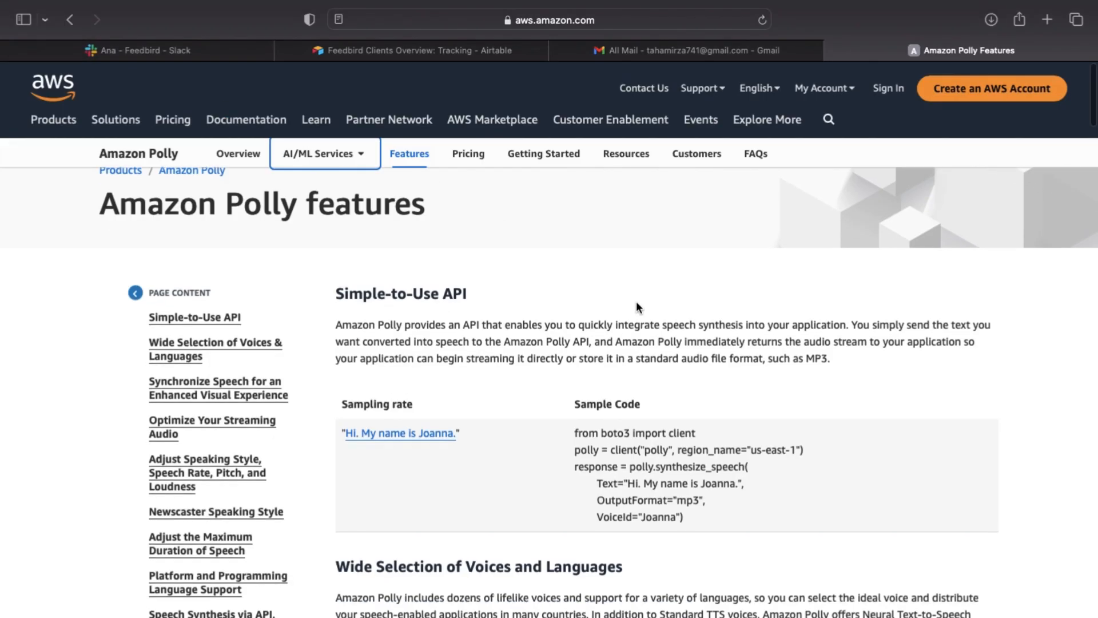